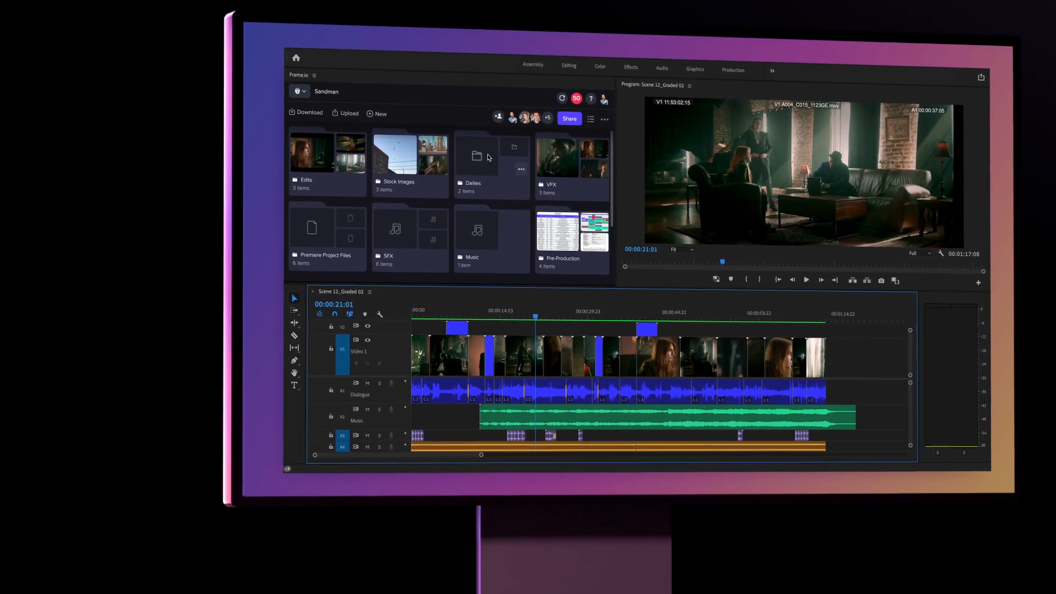
# Enter the Dailies folder to show its 4K ProRes clips.
pyautogui.doubleClick(476, 155)
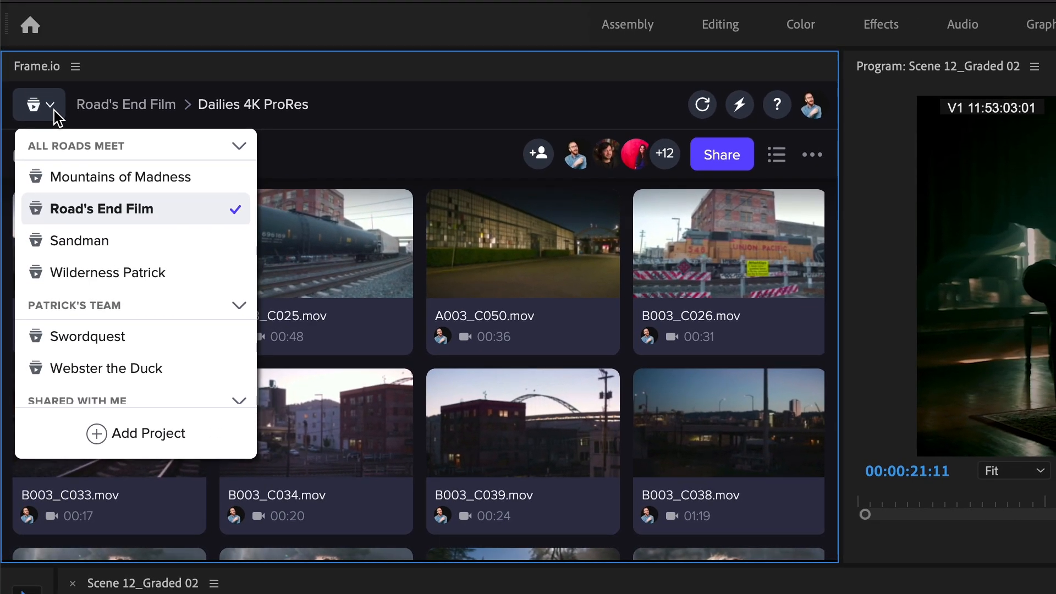
# Switch to the Sandman project and return to its Dailies folder showing Day 01 and Day 02.
pyautogui.click(79, 240)
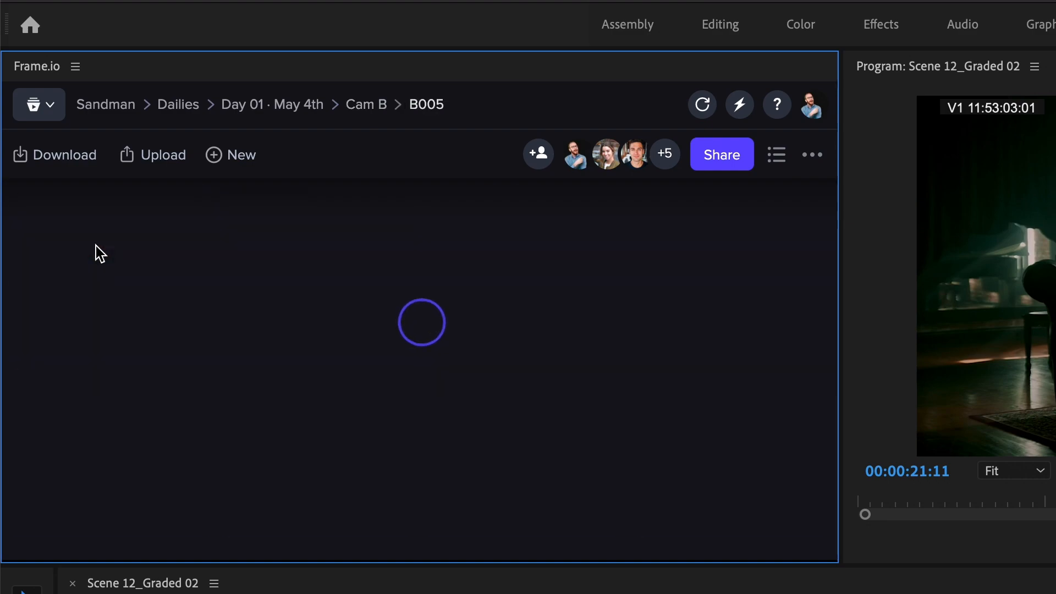
pyautogui.click(178, 105)
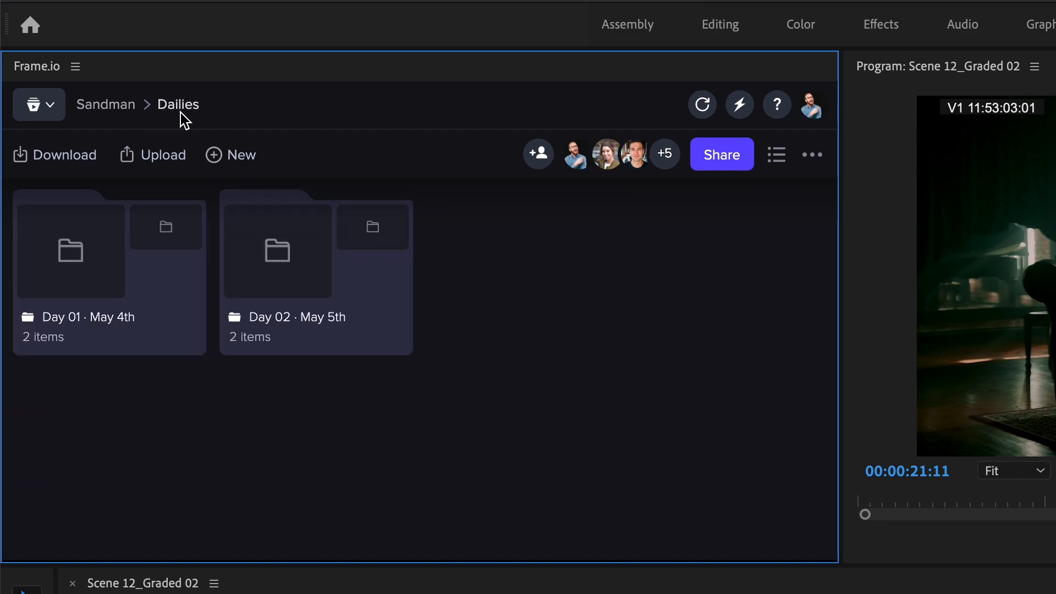
pyautogui.moveTo(261, 164)
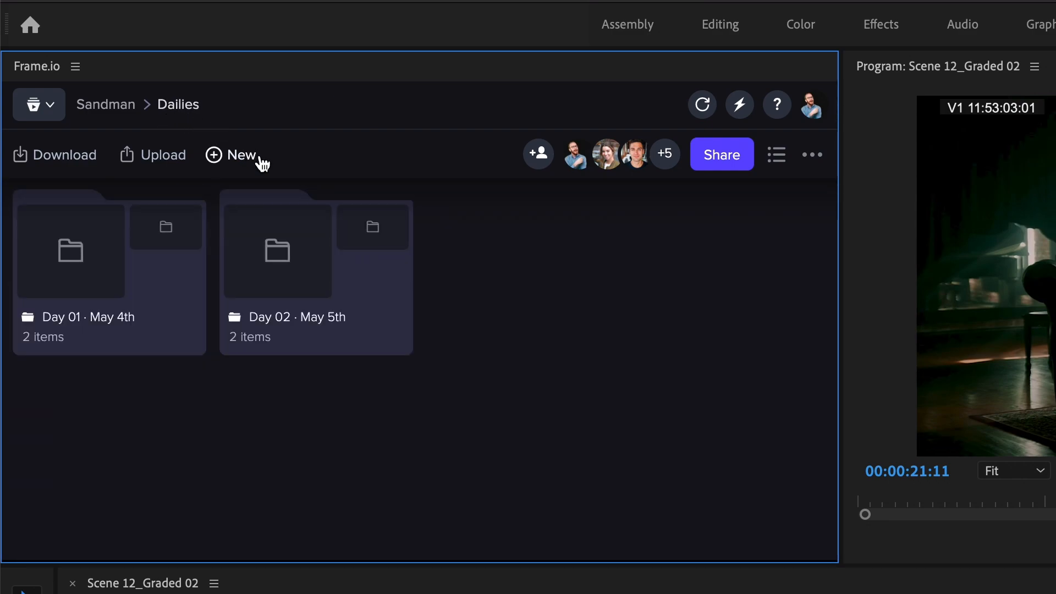
# Create a new empty Day 03 folder in Dailies and remove one team member from the project.
pyautogui.click(232, 155)
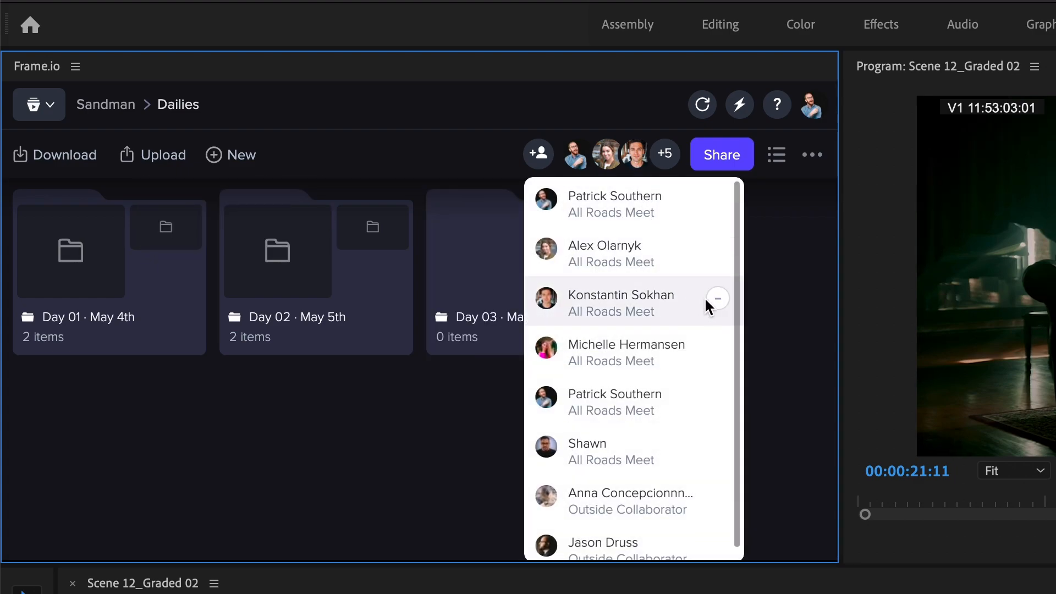
pyautogui.click(717, 298)
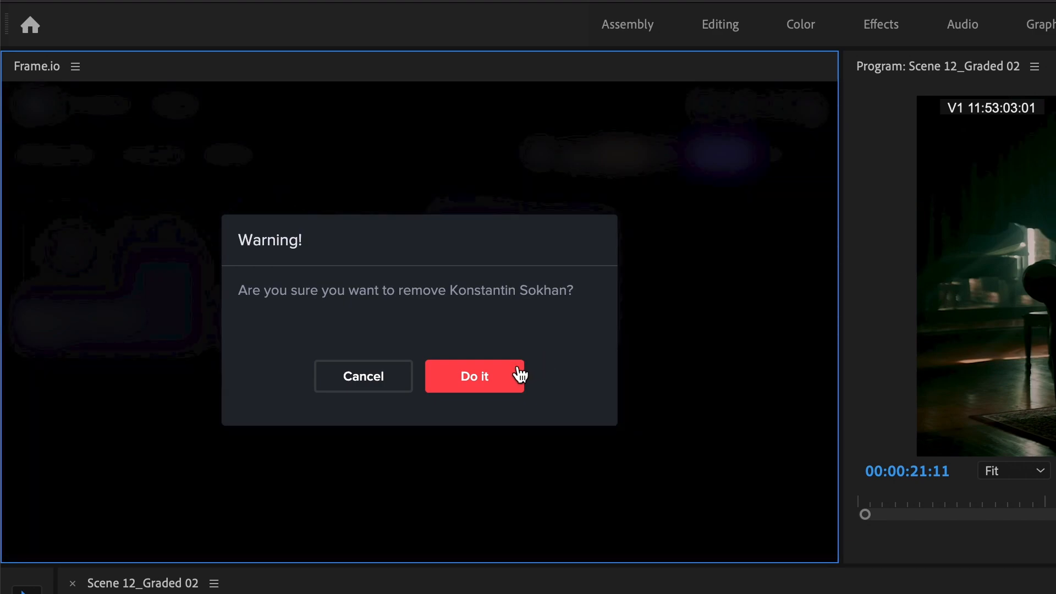
pyautogui.click(474, 377)
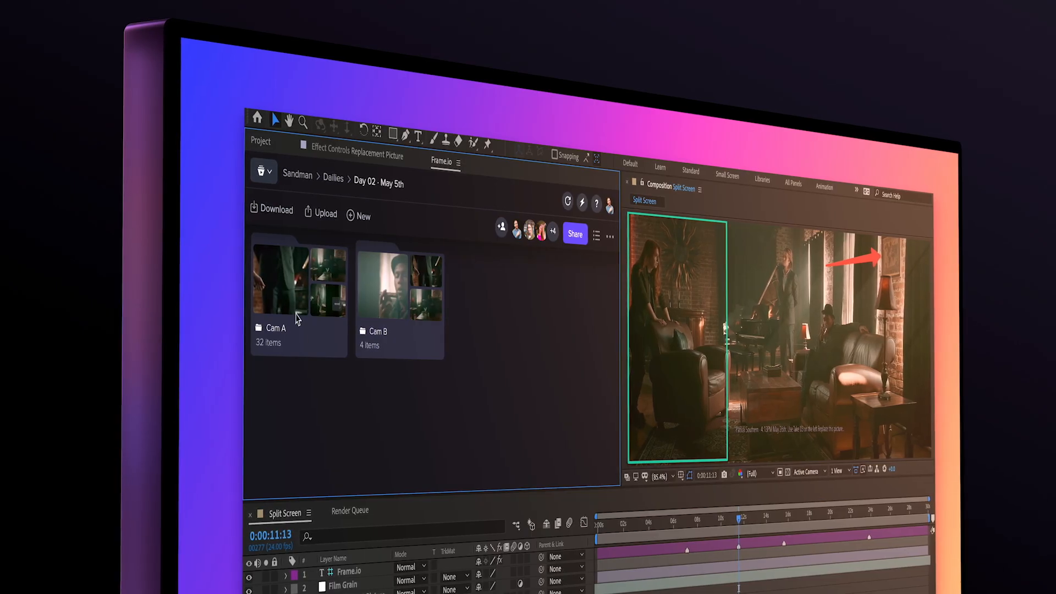
# Enter the Cam A folder and browse its clips.
pyautogui.doubleClick(296, 280)
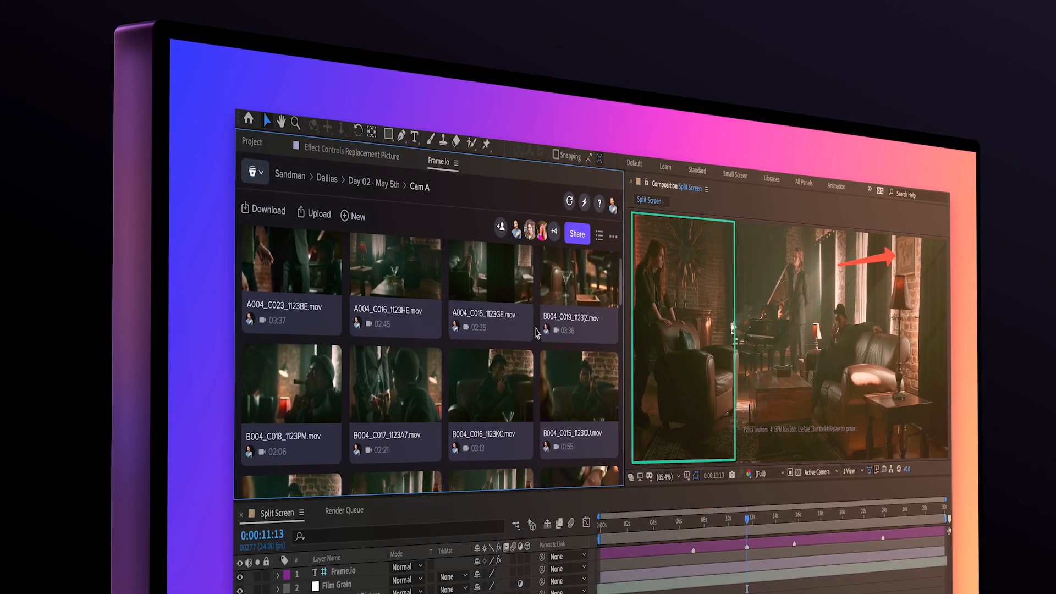
pyautogui.scroll(-3)
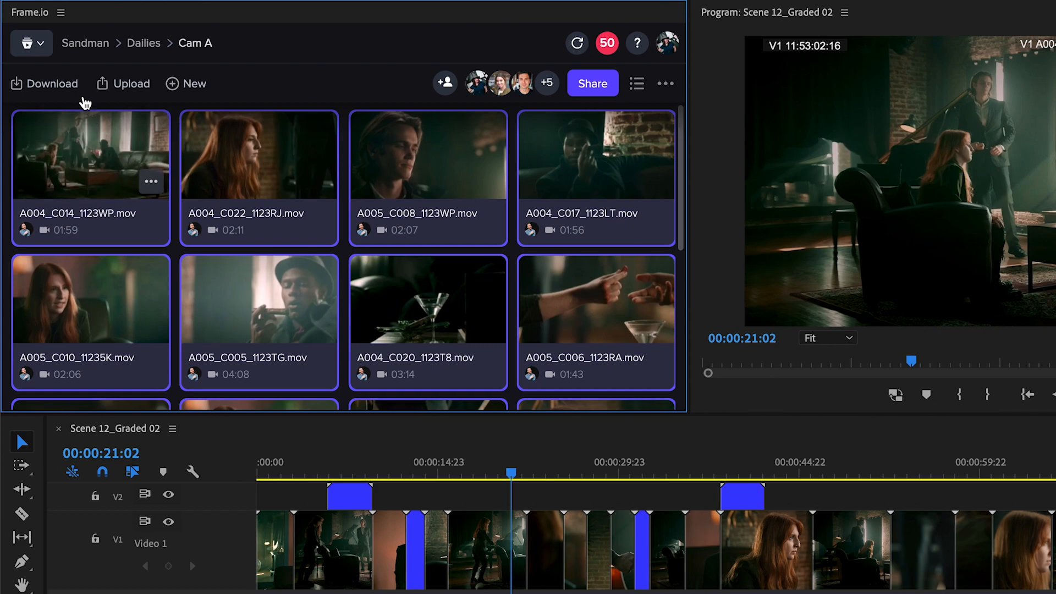
# Download the 14 selected Cam A clips.
pyautogui.click(44, 84)
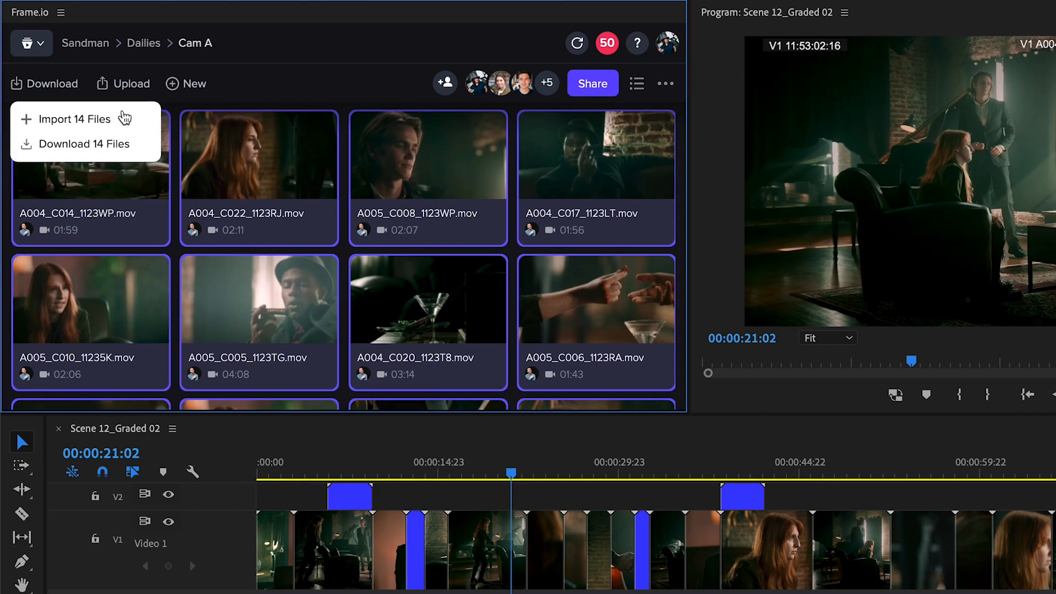
pyautogui.click(76, 119)
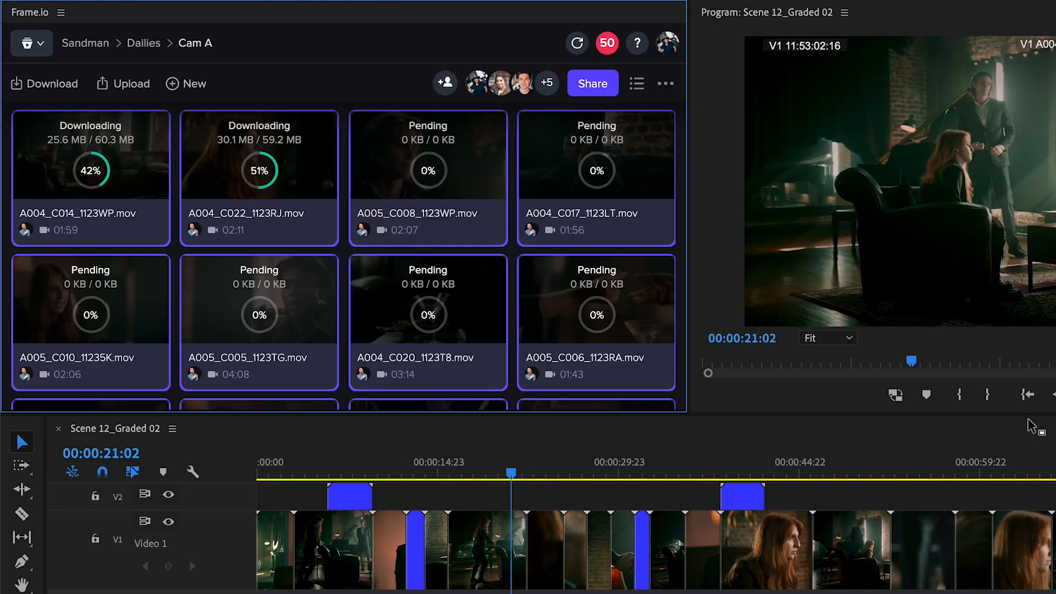
# Upload the active sequence Scene 12_Graded 02 into the Edits folder as version 2.
pyautogui.click(123, 84)
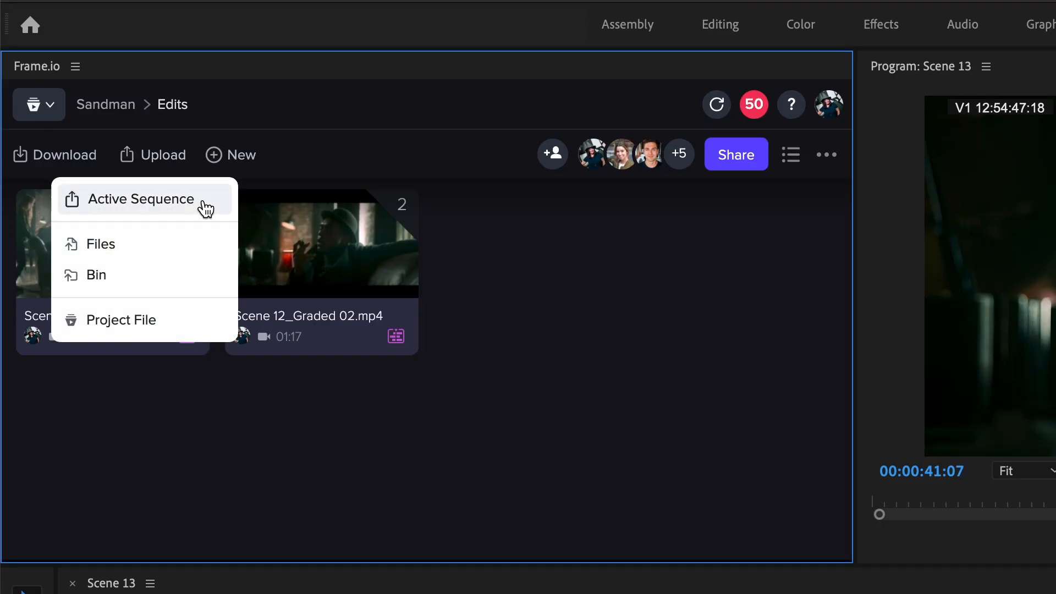
pyautogui.click(142, 199)
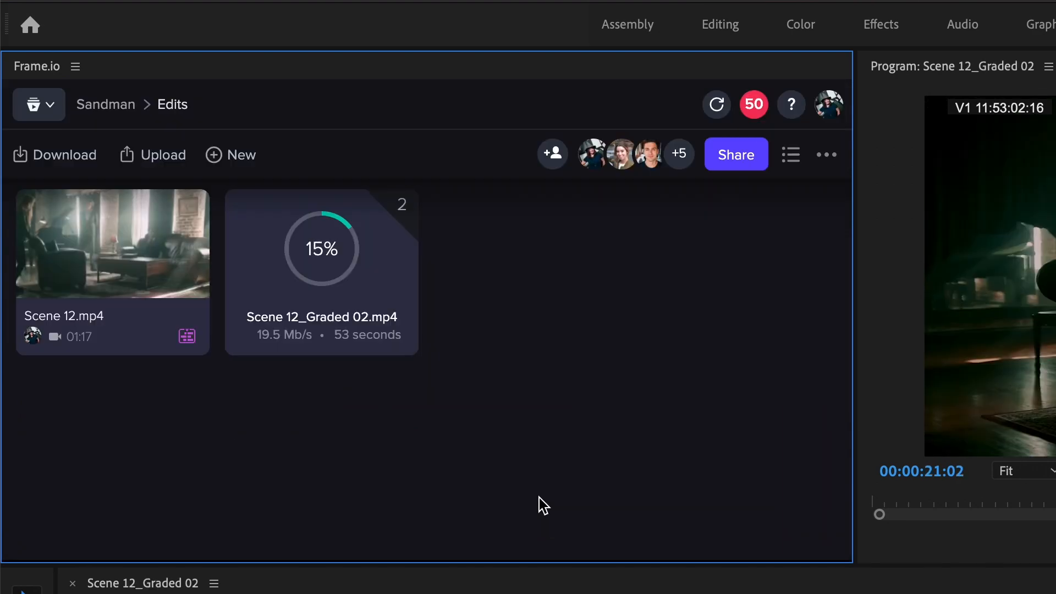